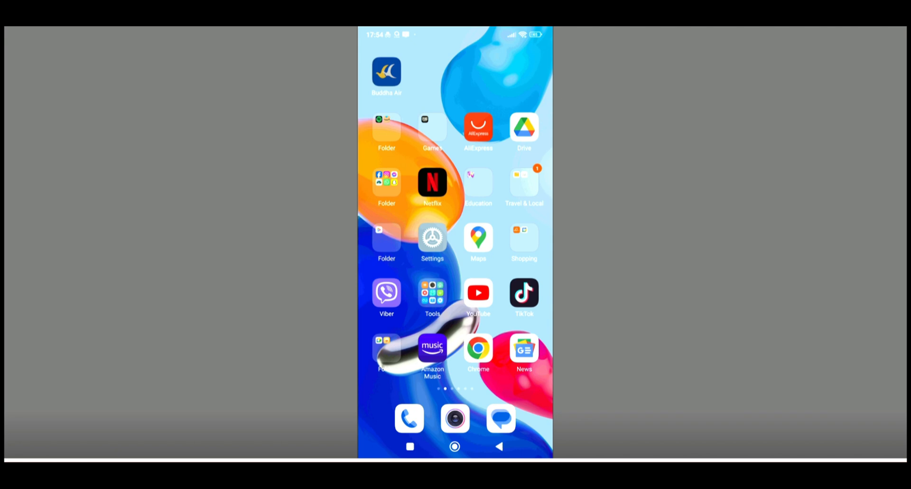
Drop a pin on Galfutar Main Rd, Budhanilkantha 44600 from the search suggestions, showing its place card.
click(479, 237)
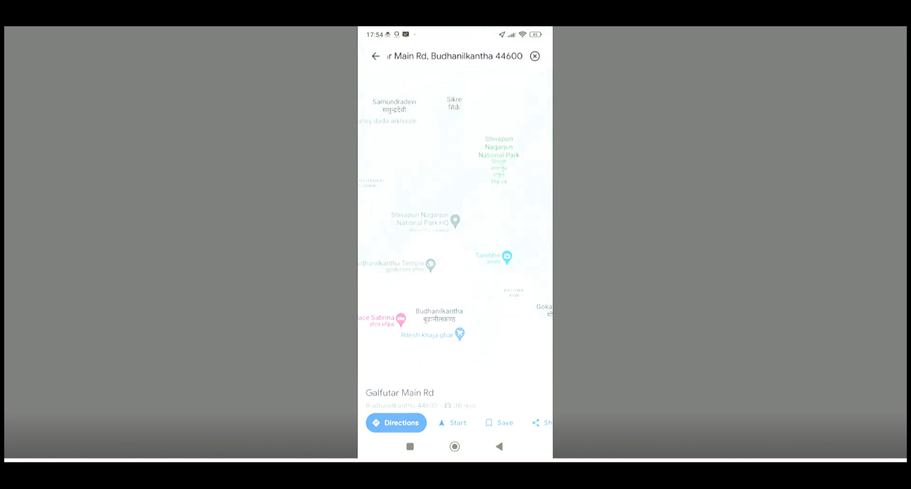
click(458, 56)
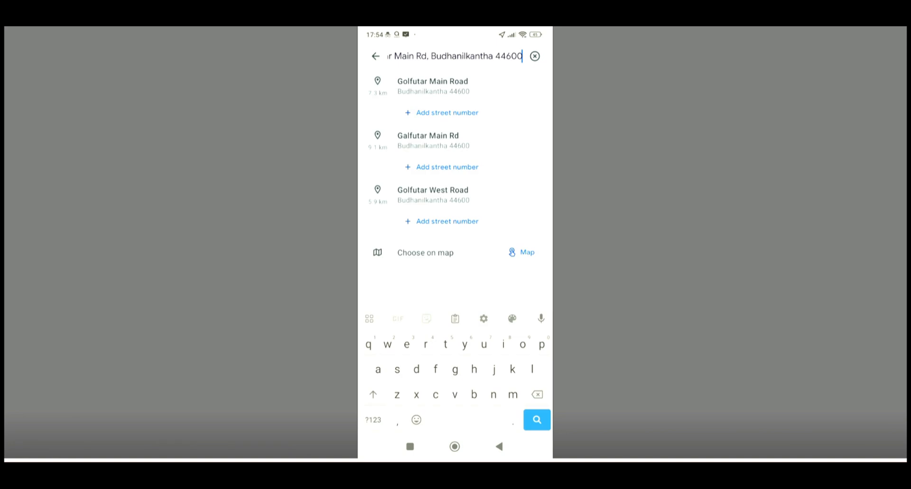
click(428, 141)
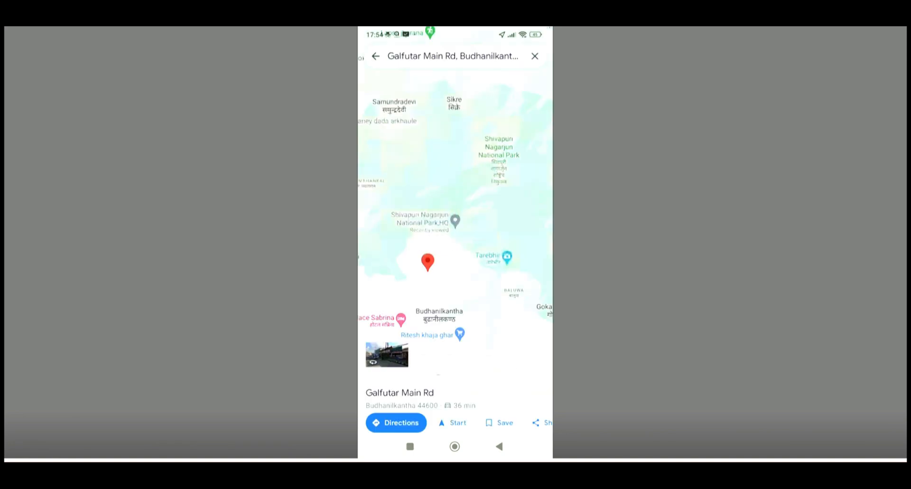